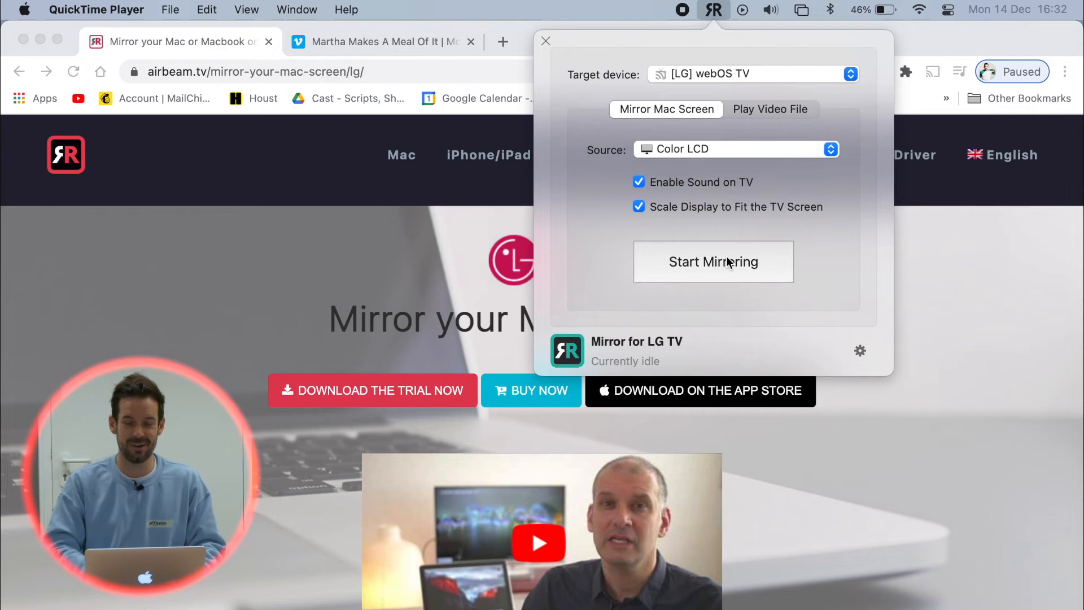
Start mirroring the Mac's Color LCD screen, with sound and scale-to-fit, to the LG webOS TV
{"action": "left_click", "coordinate": [713, 261]}
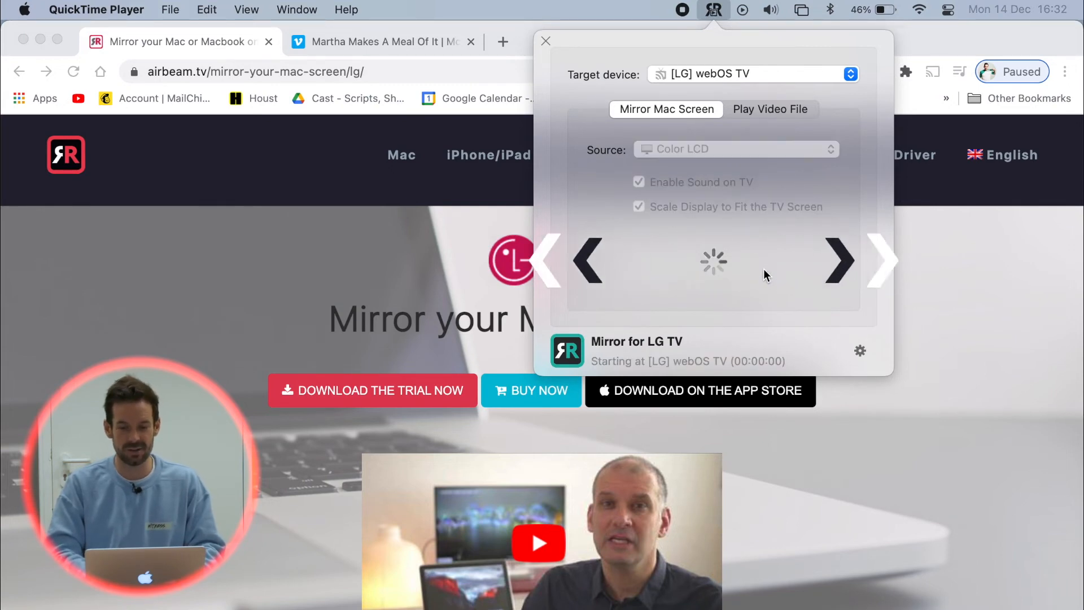